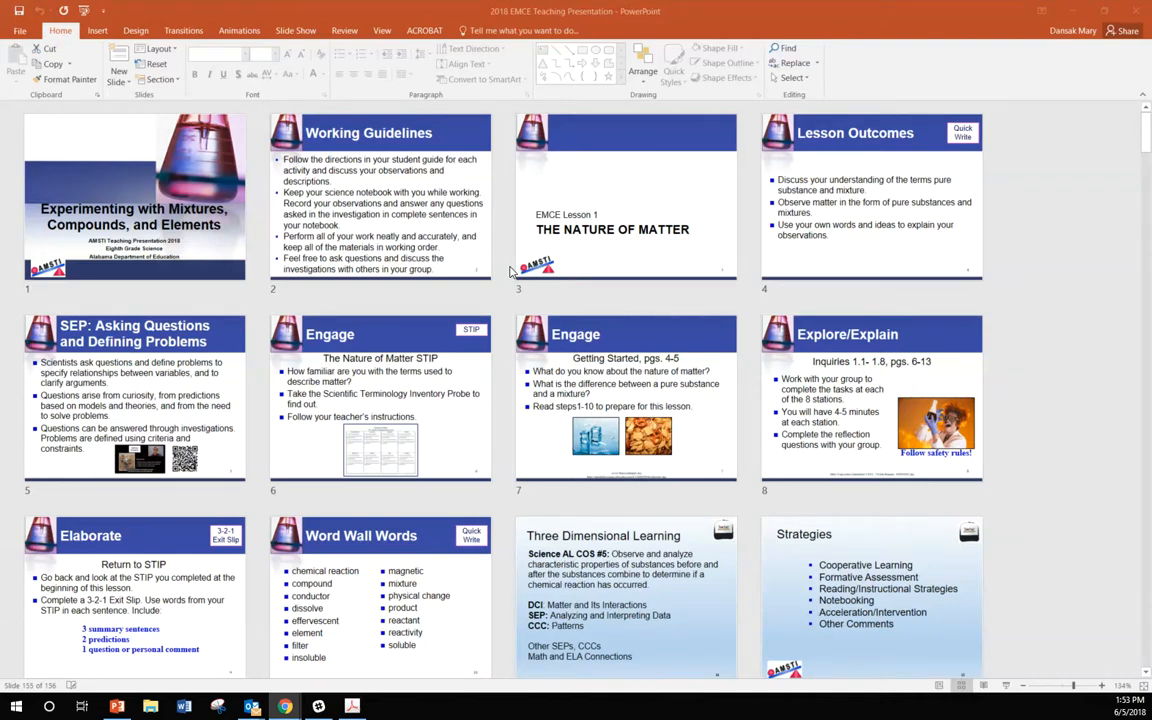
mouse_move(437, 324)
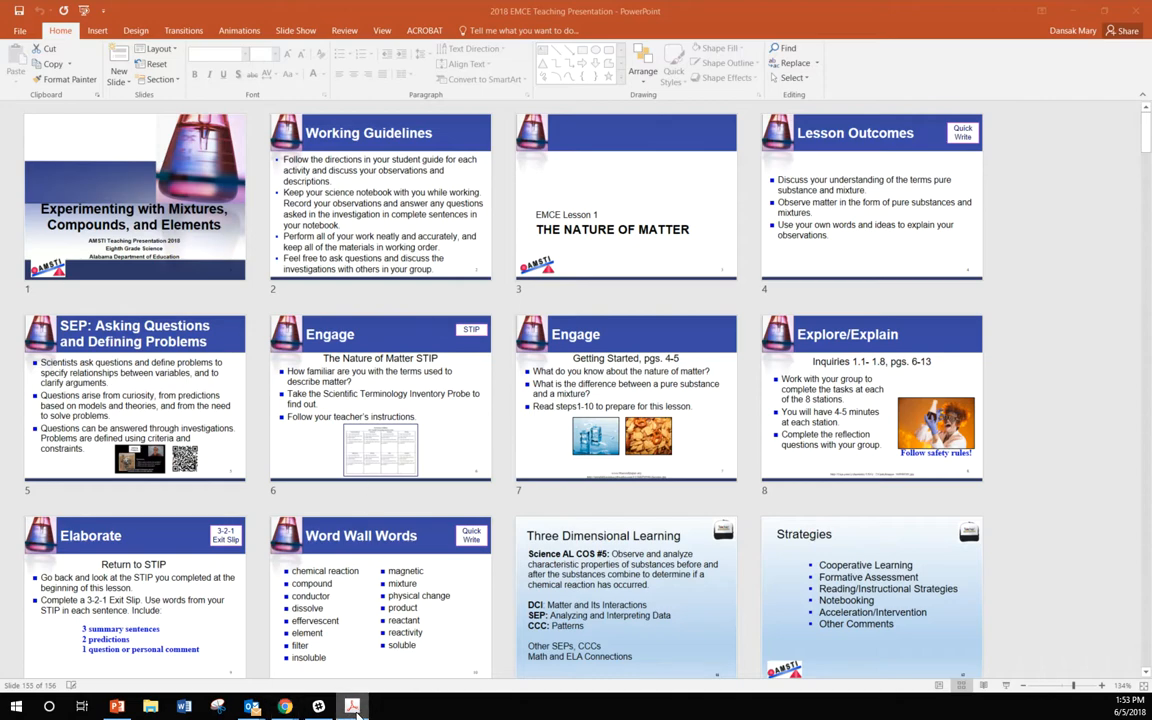
Bring up EMCE SDS.pdf in Acrobat and maximize it to fill the screen.
click(352, 707)
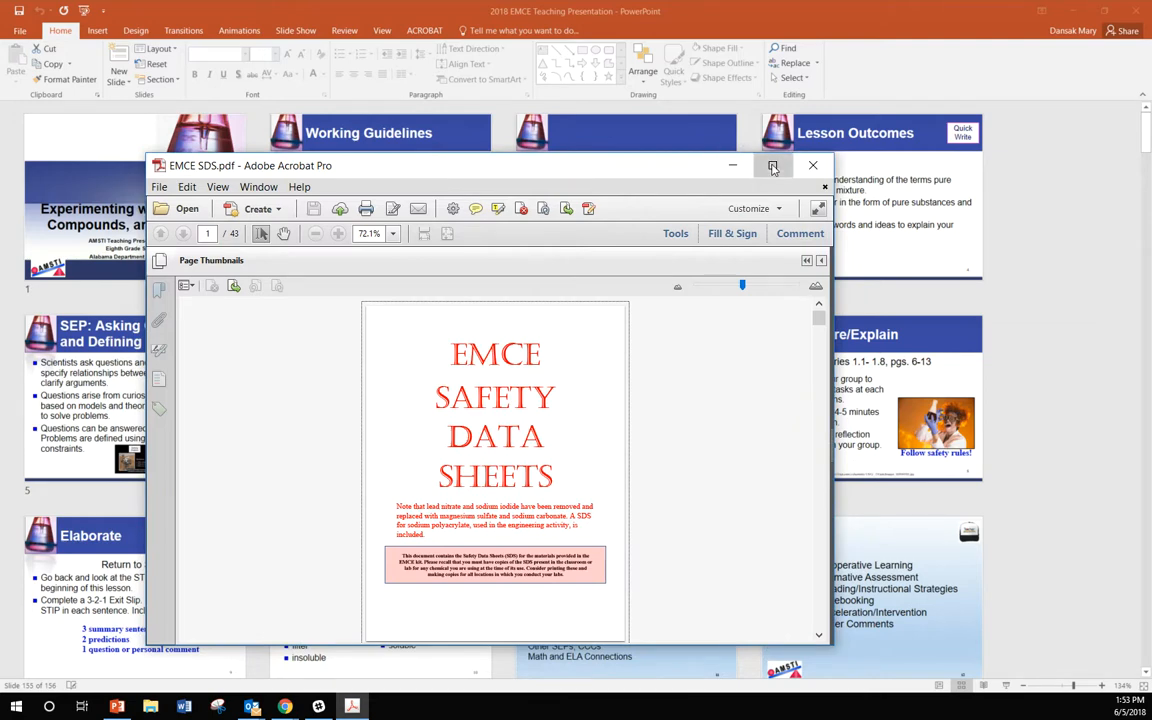
click(772, 165)
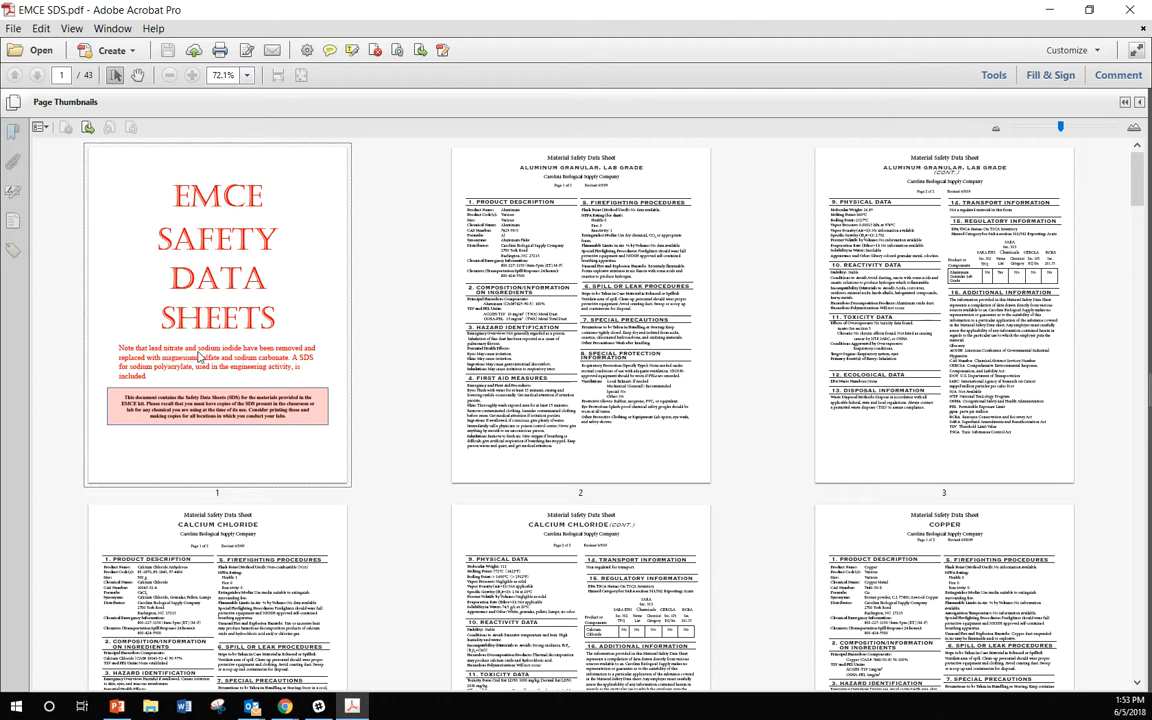
mouse_move(199, 357)
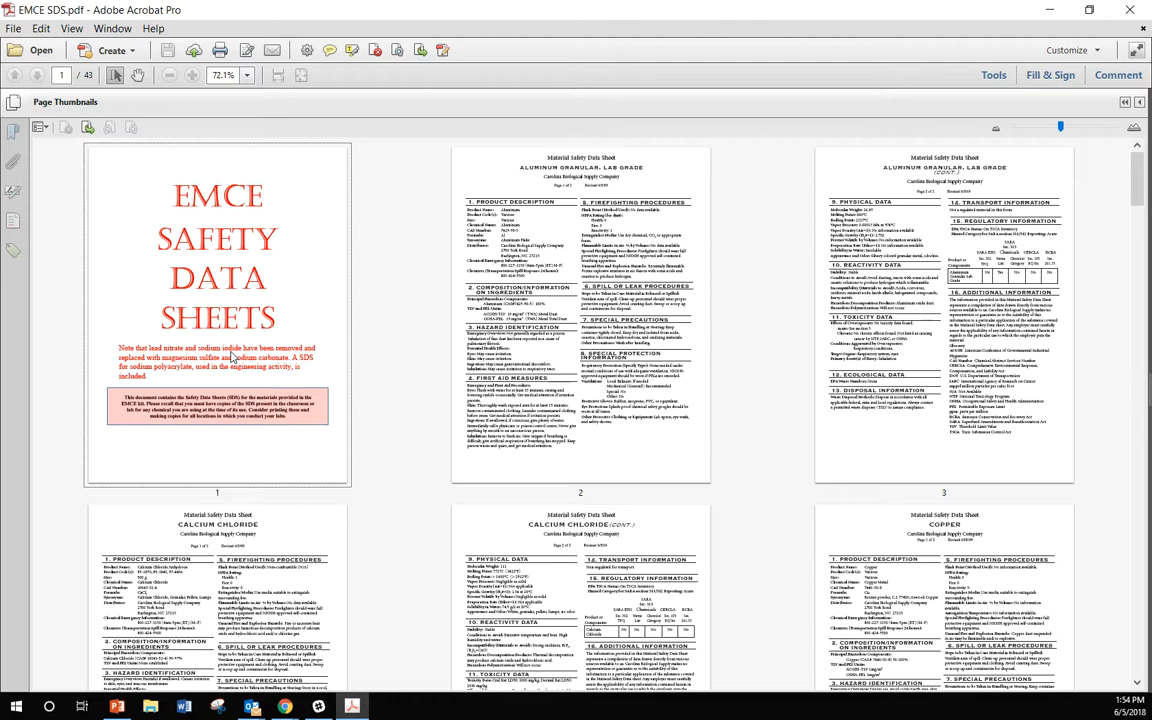
mouse_move(231, 360)
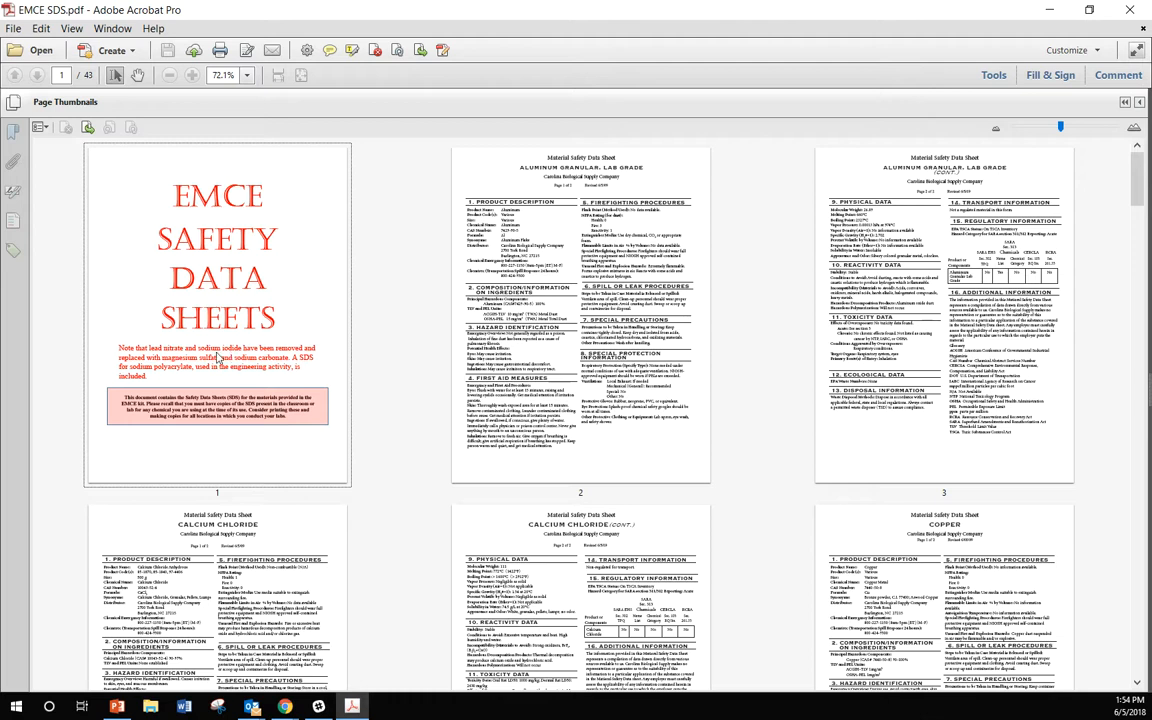
mouse_move(247, 376)
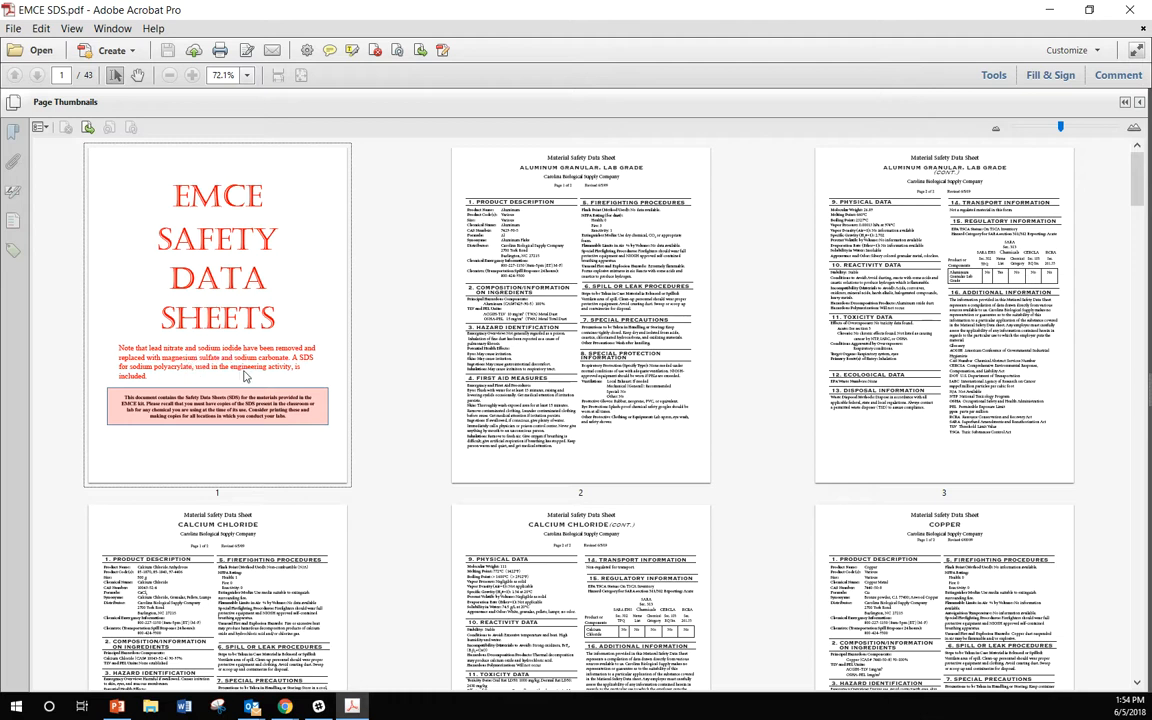
mouse_move(283, 368)
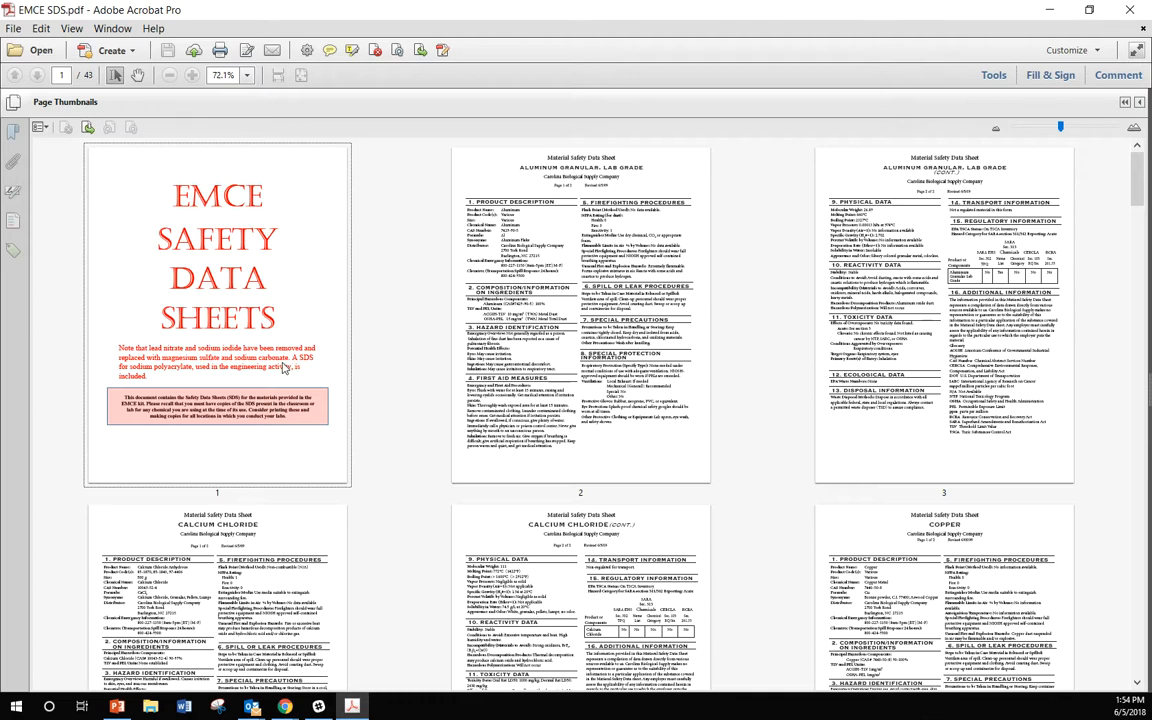
mouse_move(166, 381)
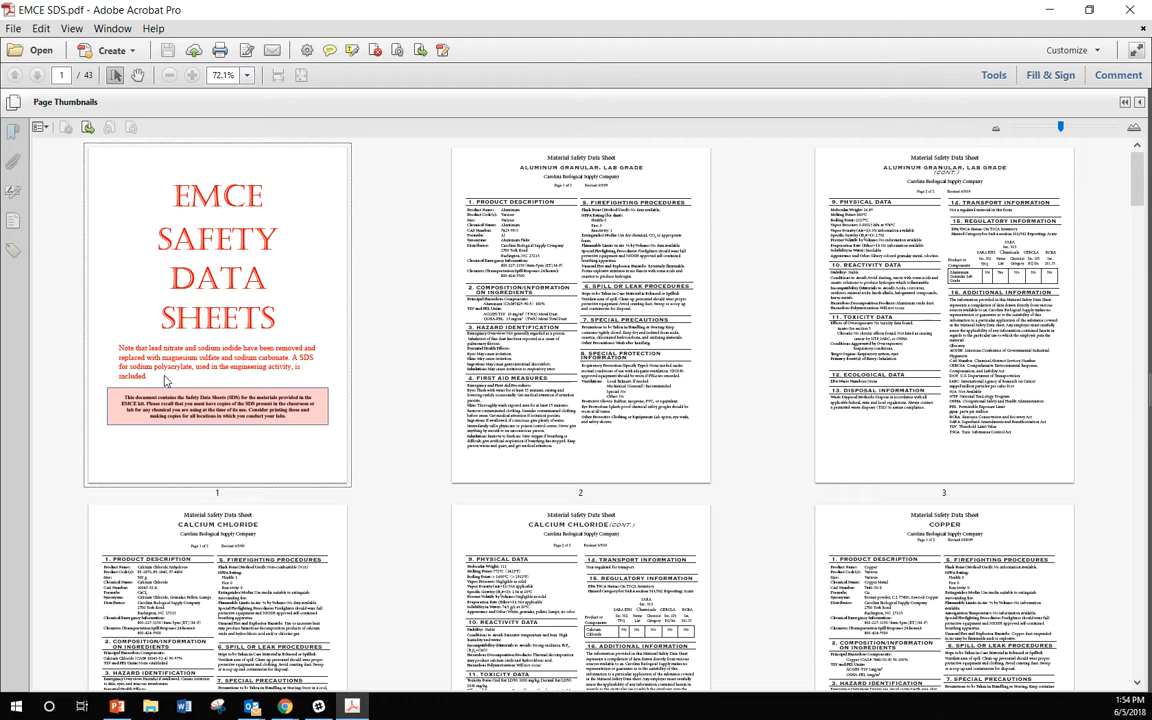
mouse_move(178, 381)
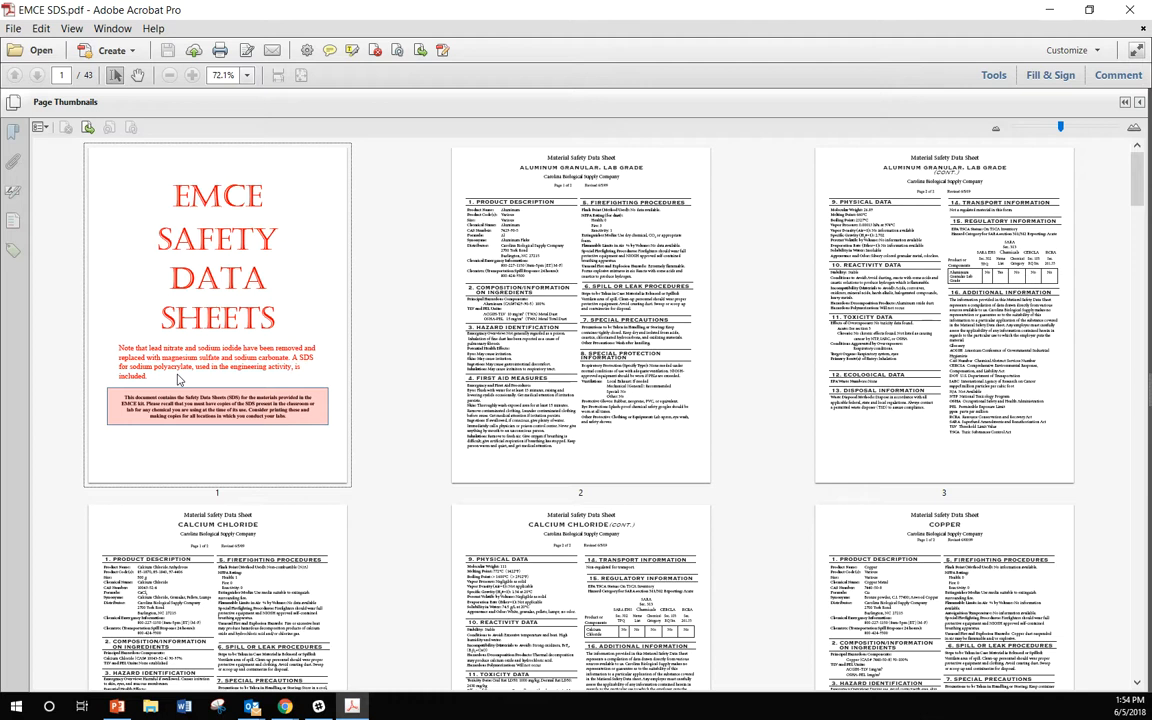
mouse_move(722, 197)
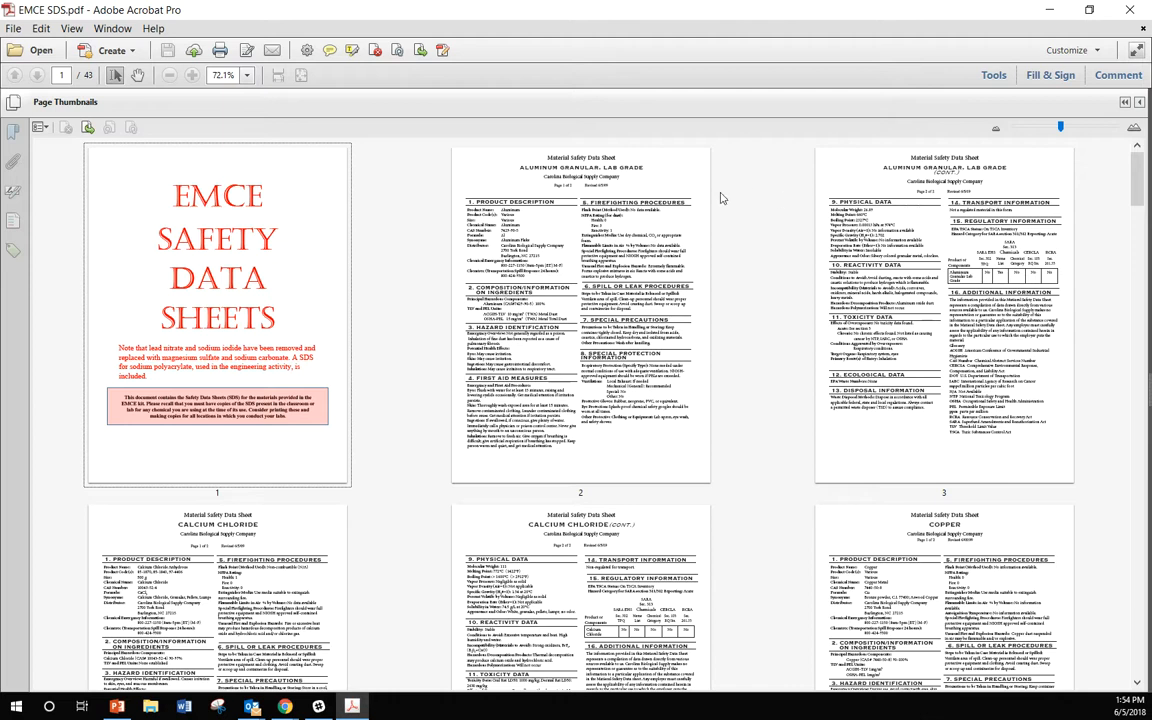
mouse_move(353, 222)
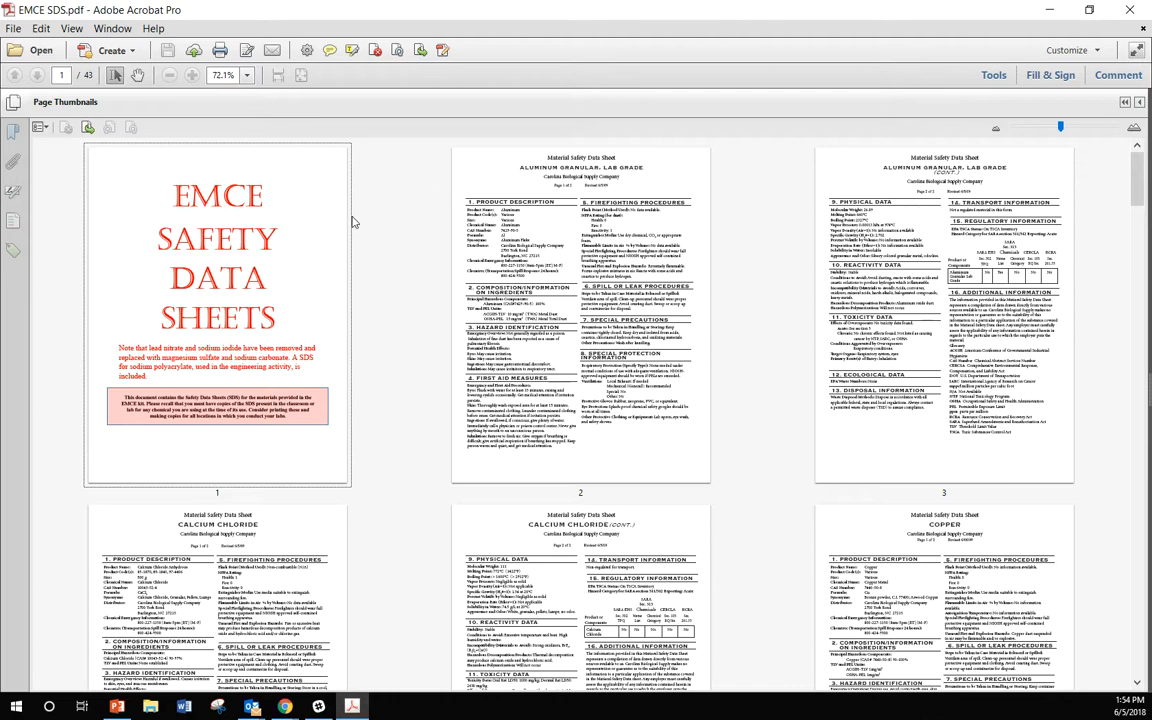
mouse_move(428, 243)
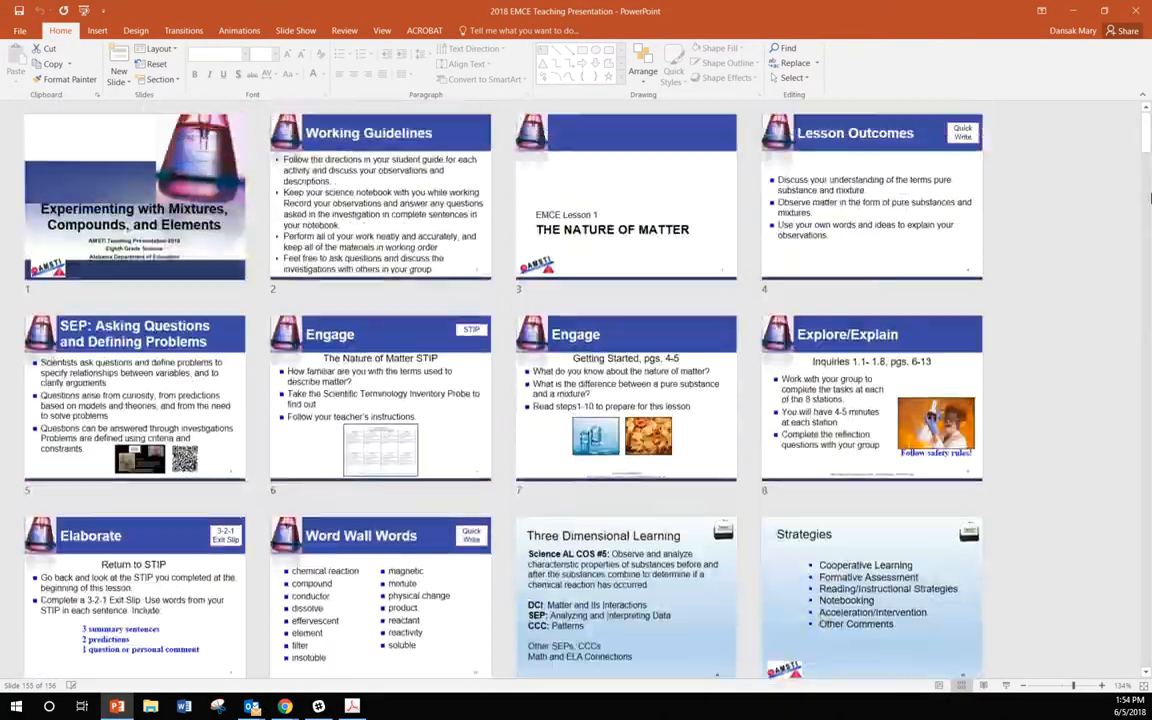
Scroll the PowerPoint slide overview down to the final slides 145–156.
scroll(down, 3)
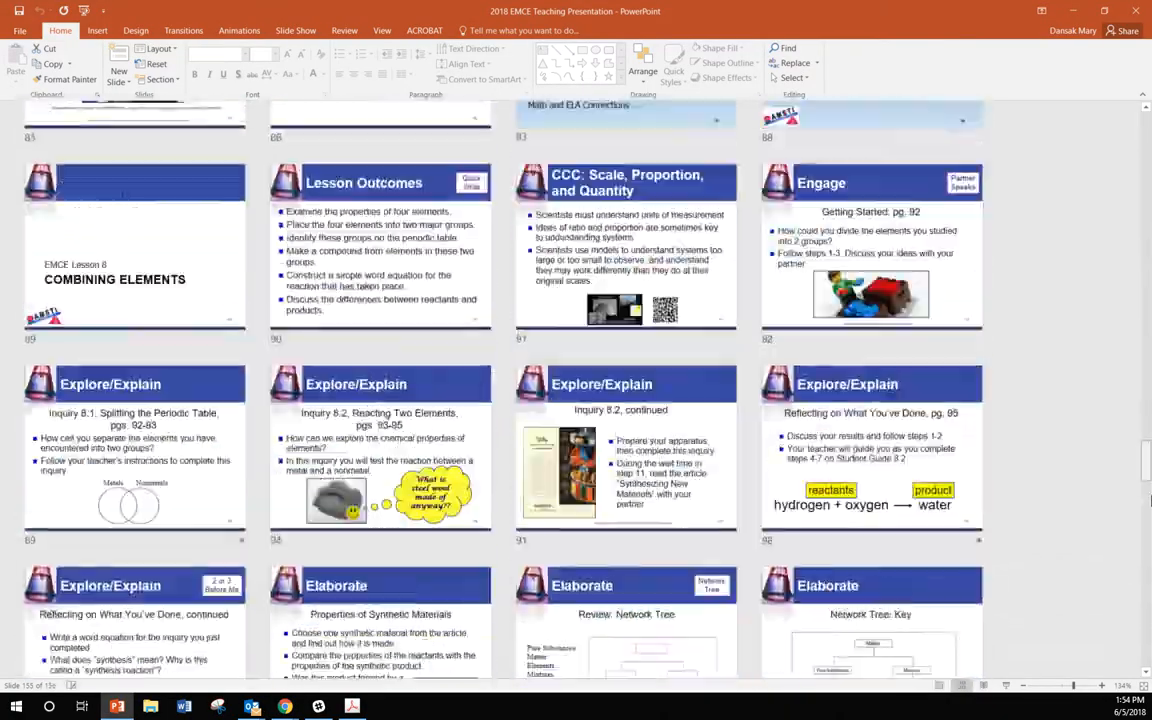
scroll(down, 3)
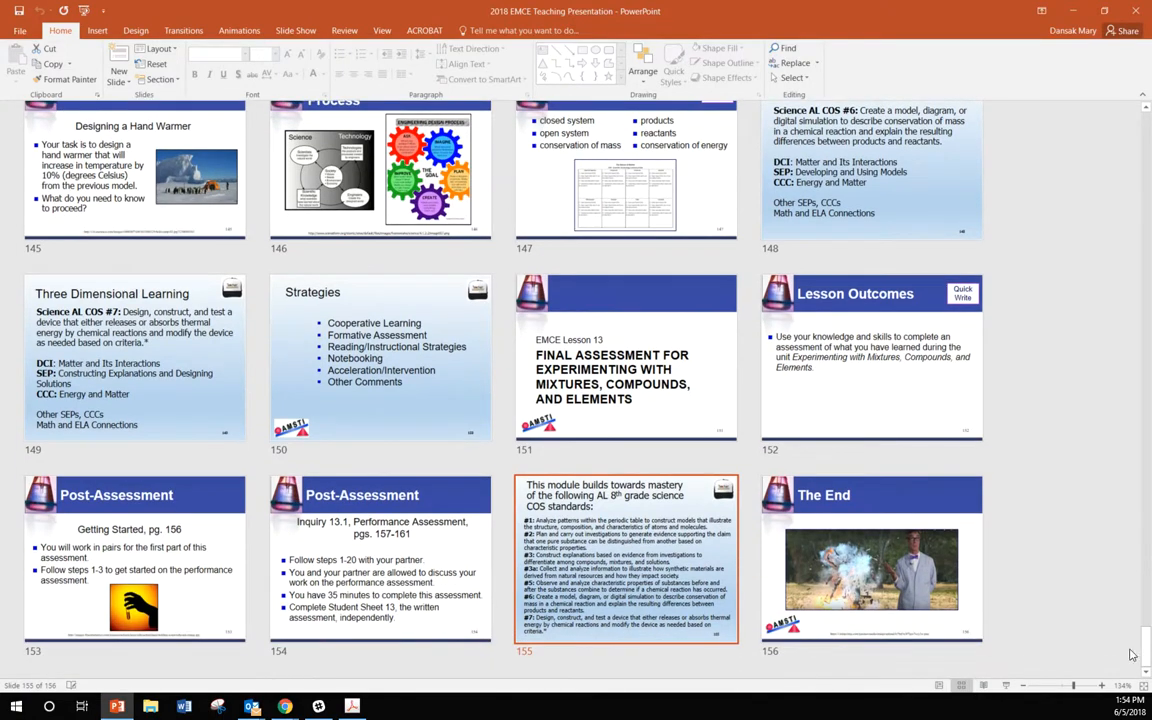
mouse_move(630, 572)
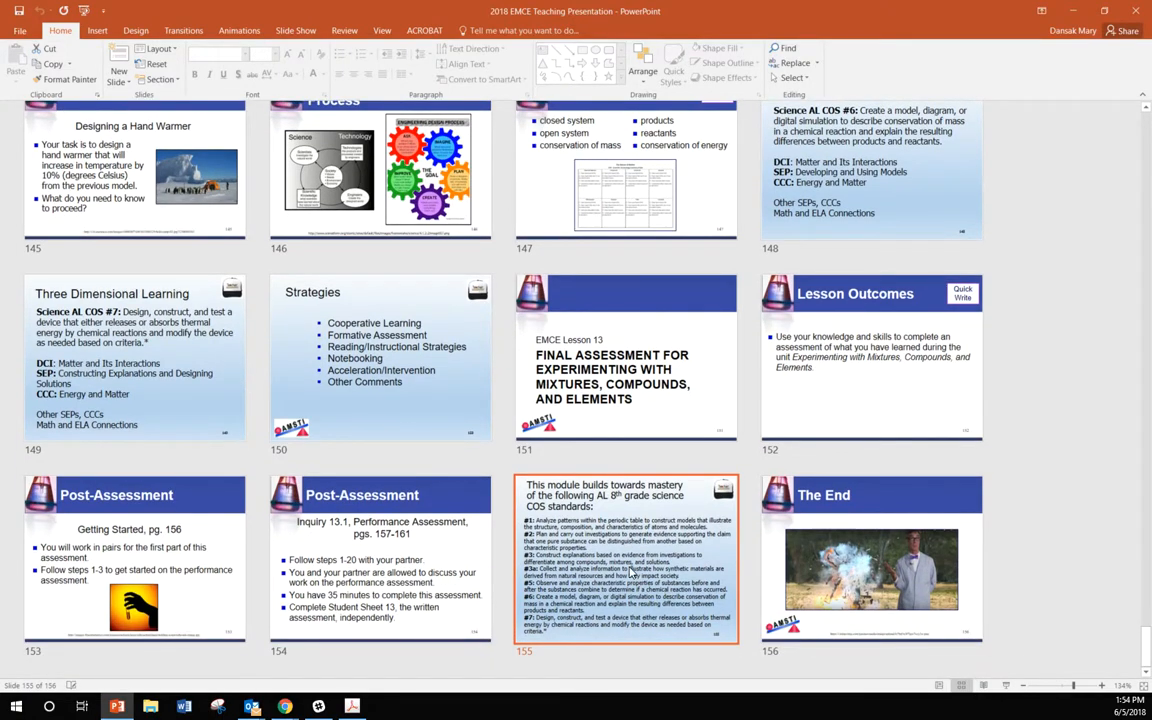
double_click(627, 557)
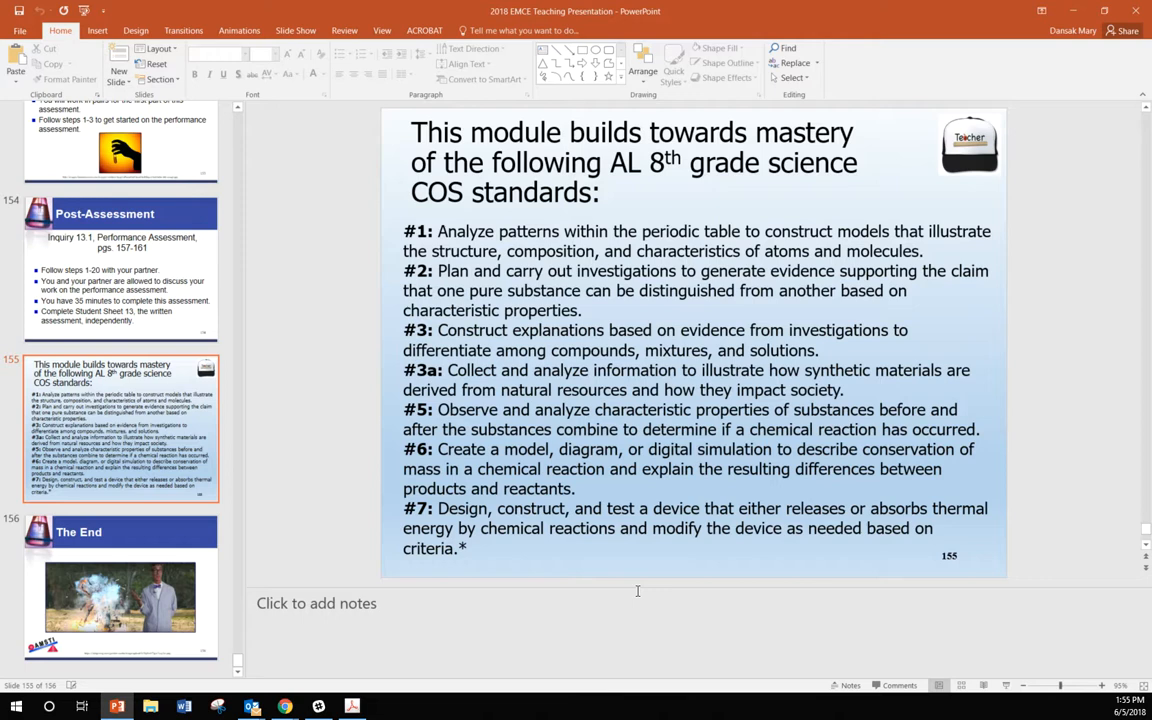
mouse_move(498, 549)
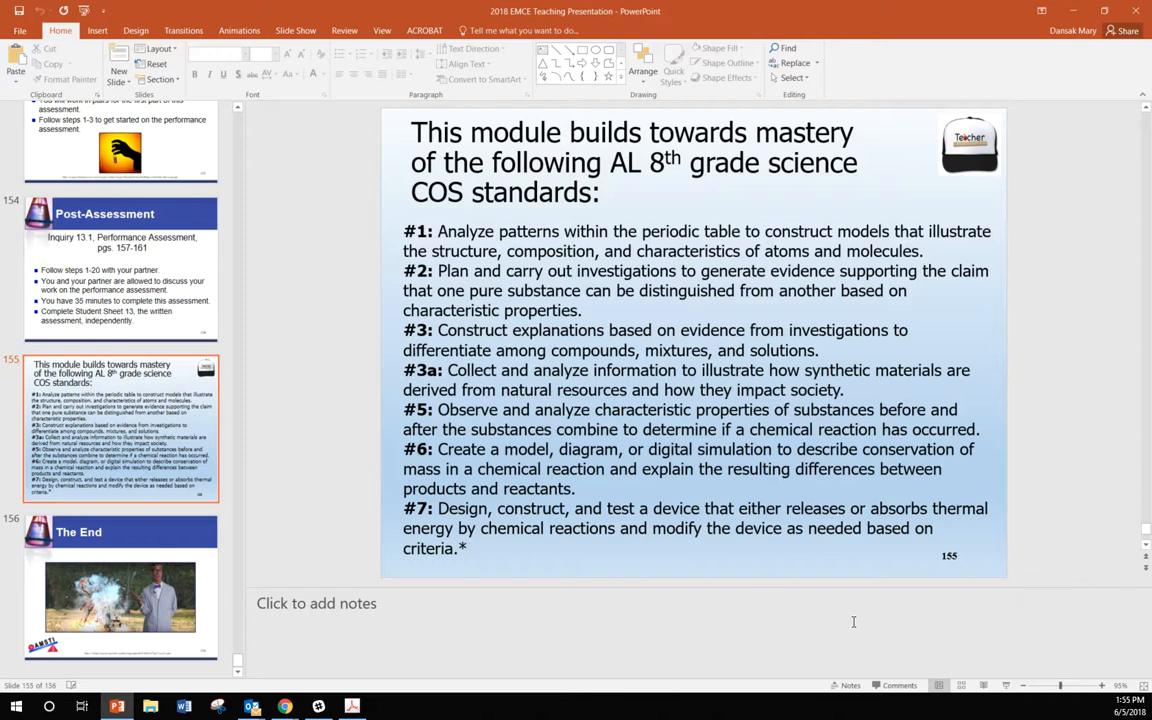
mouse_move(962, 686)
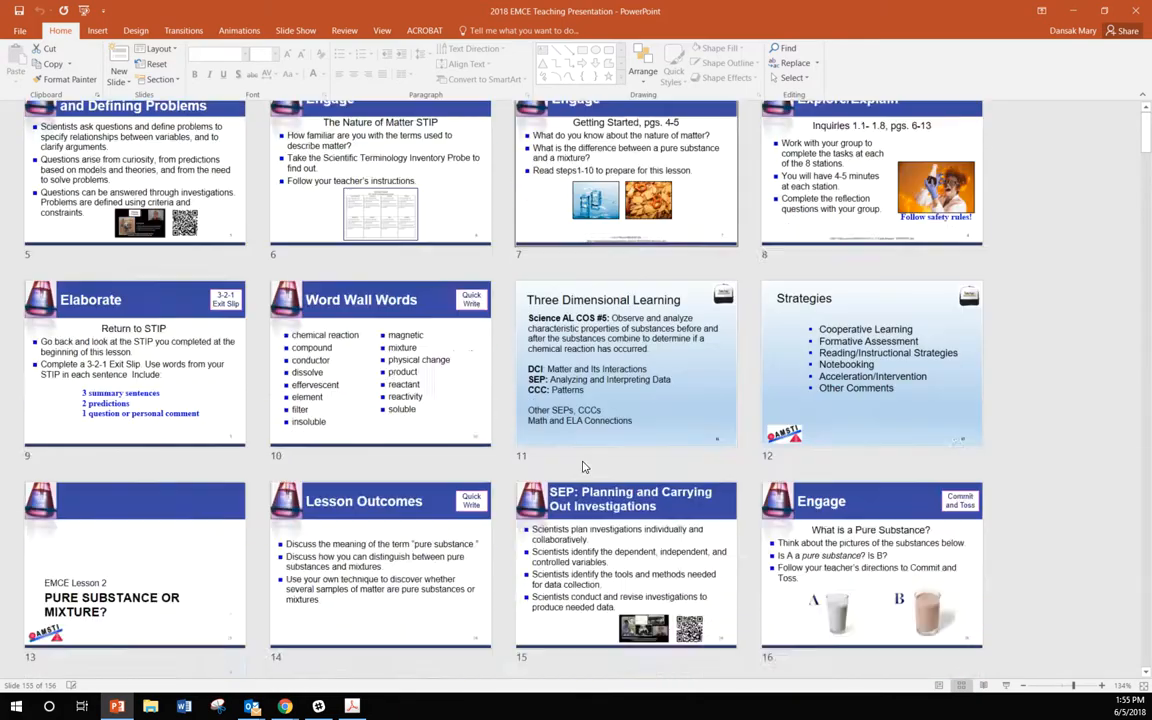
scroll(down, 3)
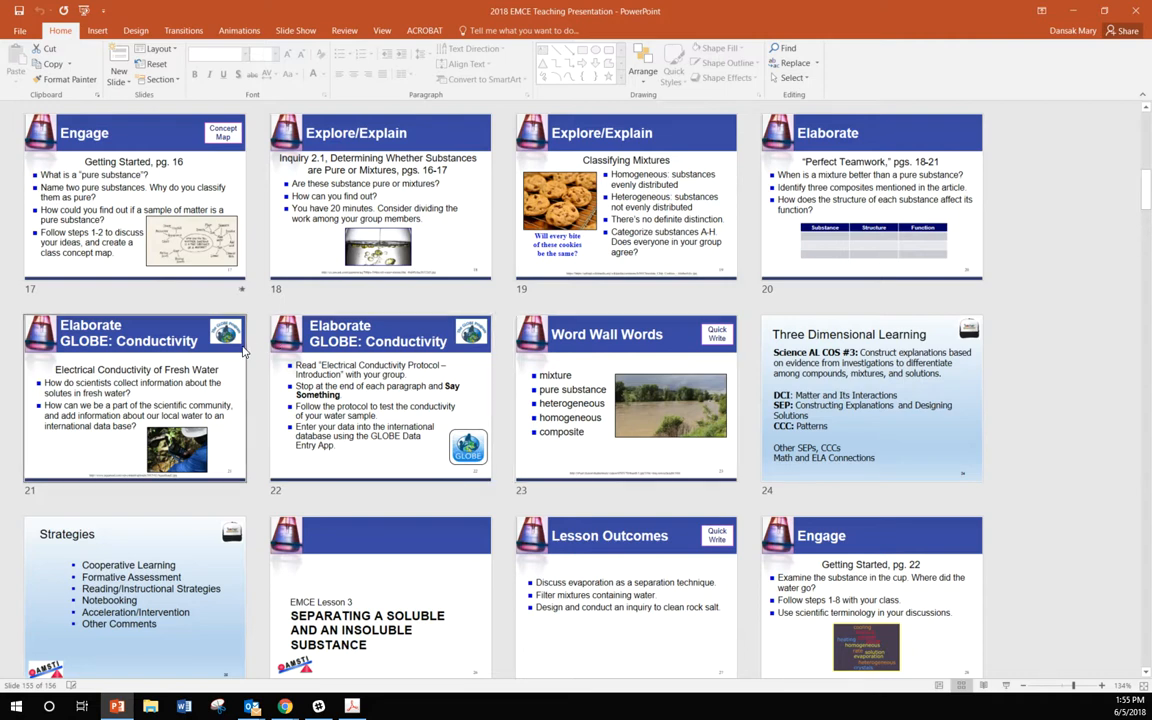
mouse_move(259, 371)
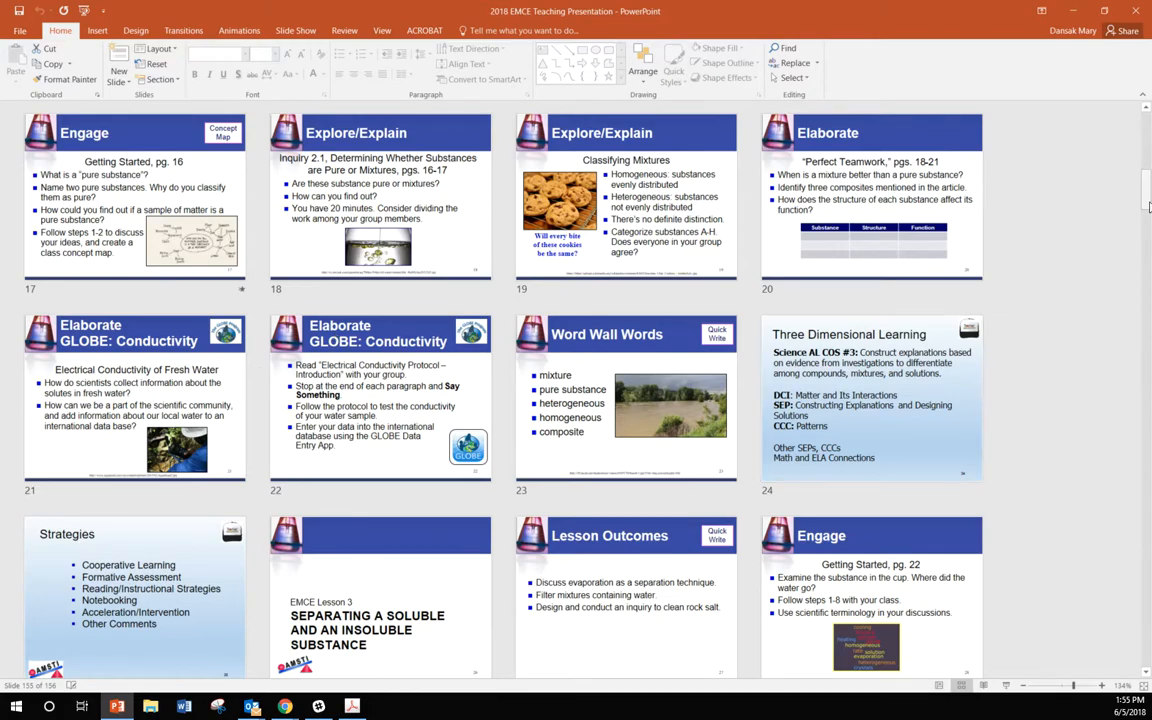
scroll(down, 3)
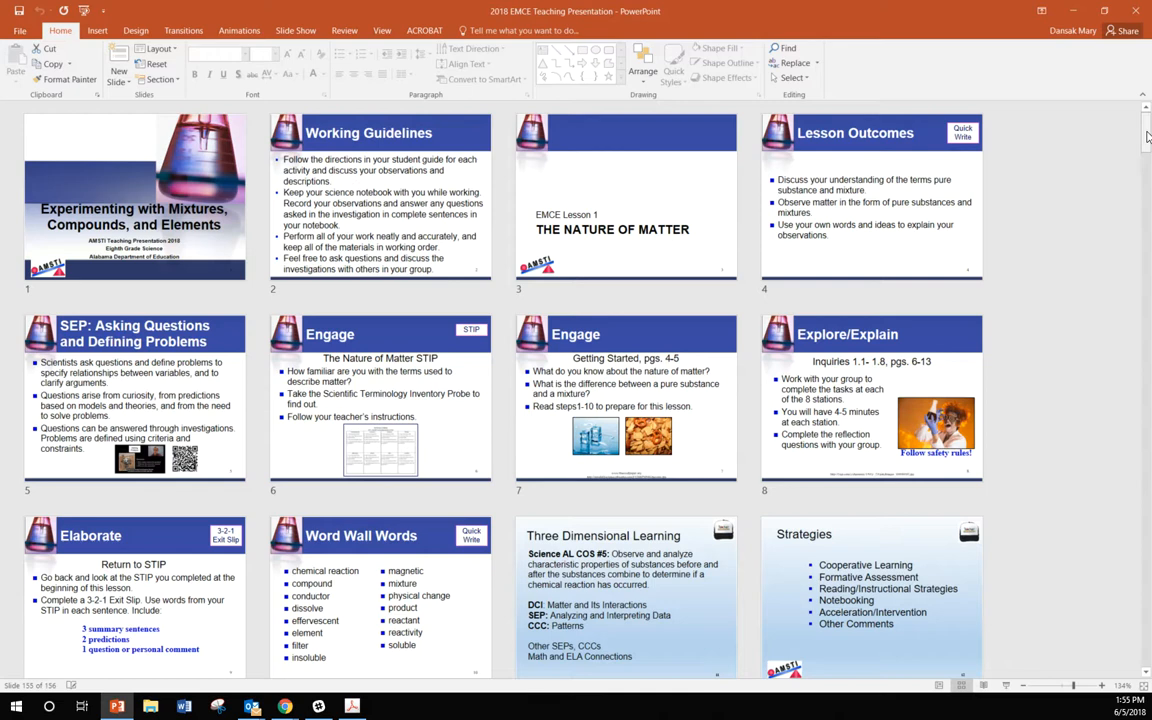
click(135, 398)
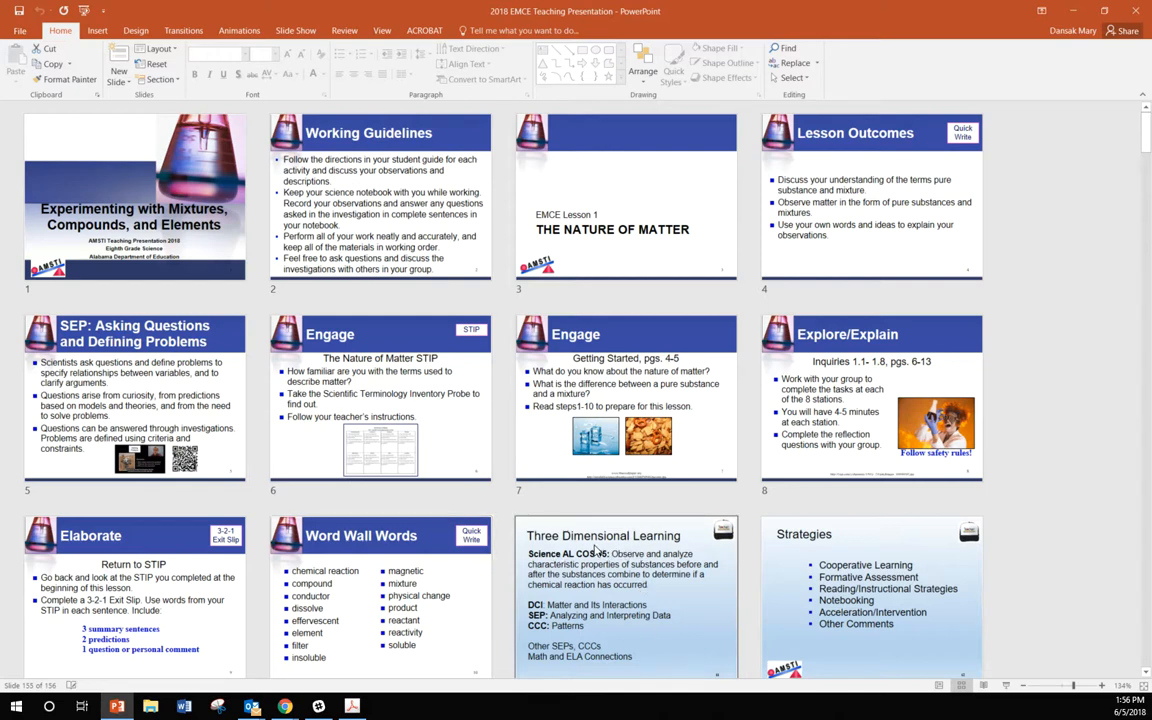
mouse_move(655, 551)
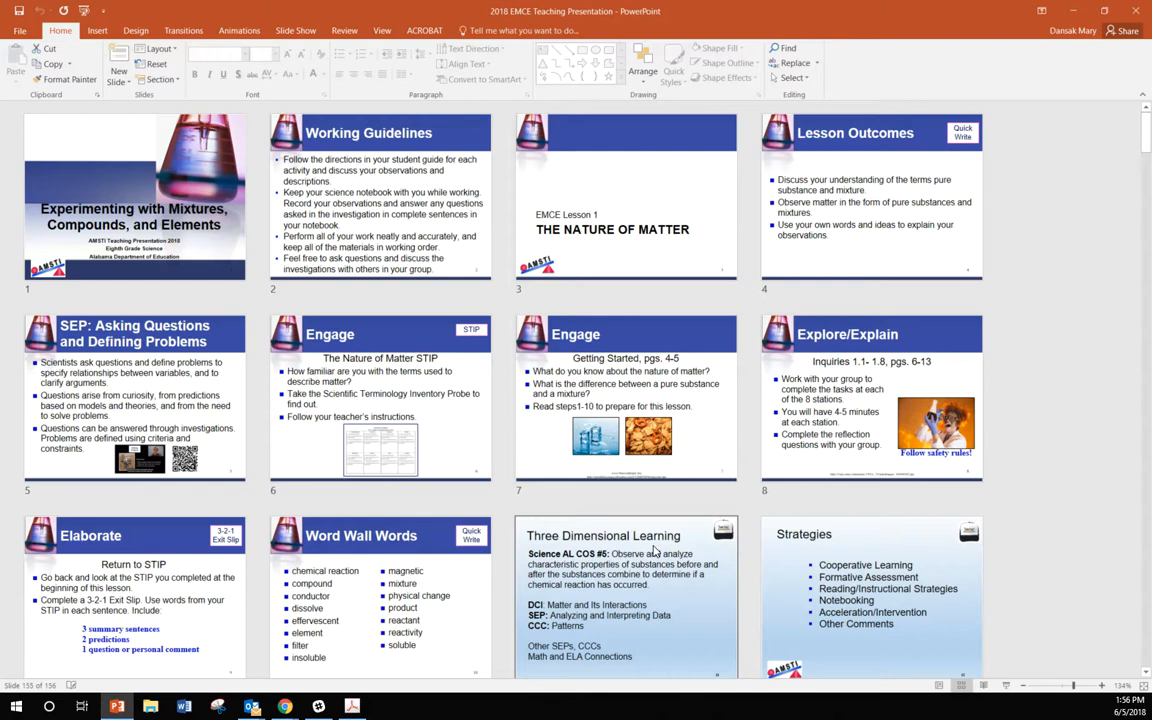